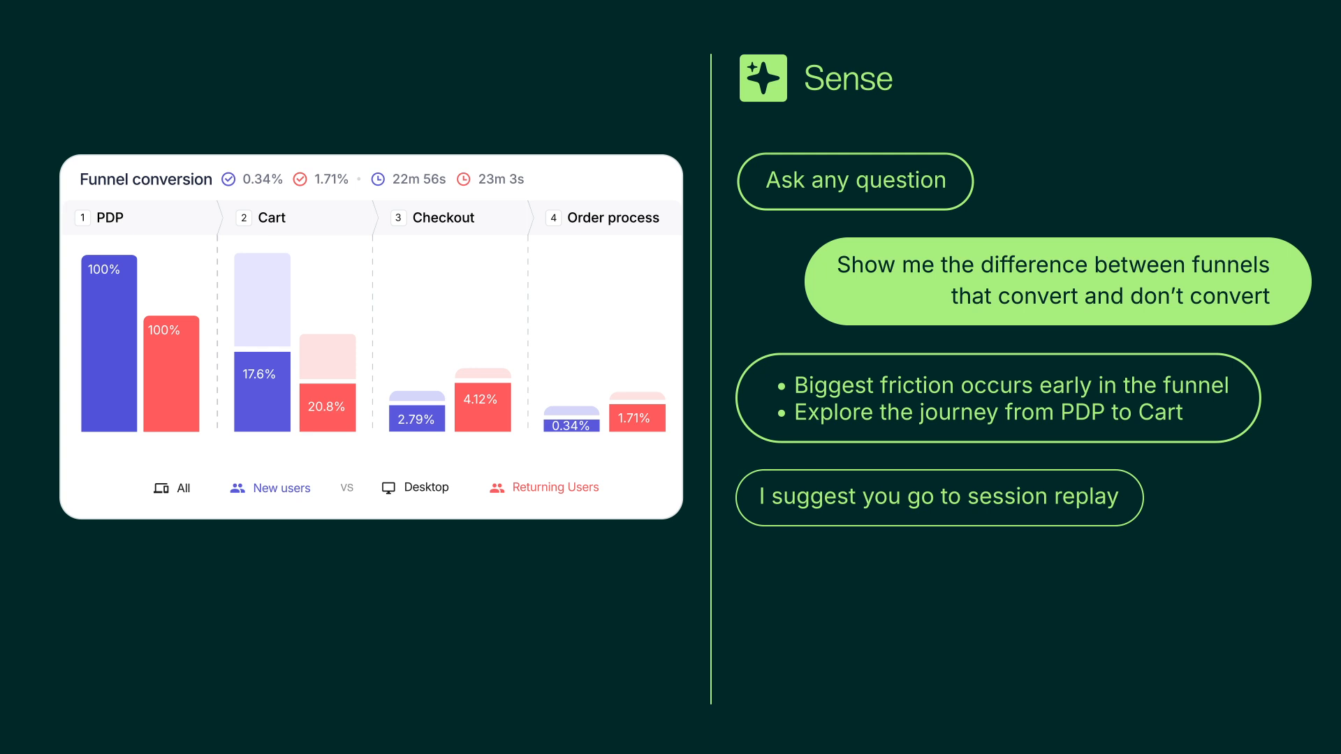
Follow the session replay suggestion and get an AI summary of the listed replays
{"action": "left_click", "coordinate": [938, 496]}
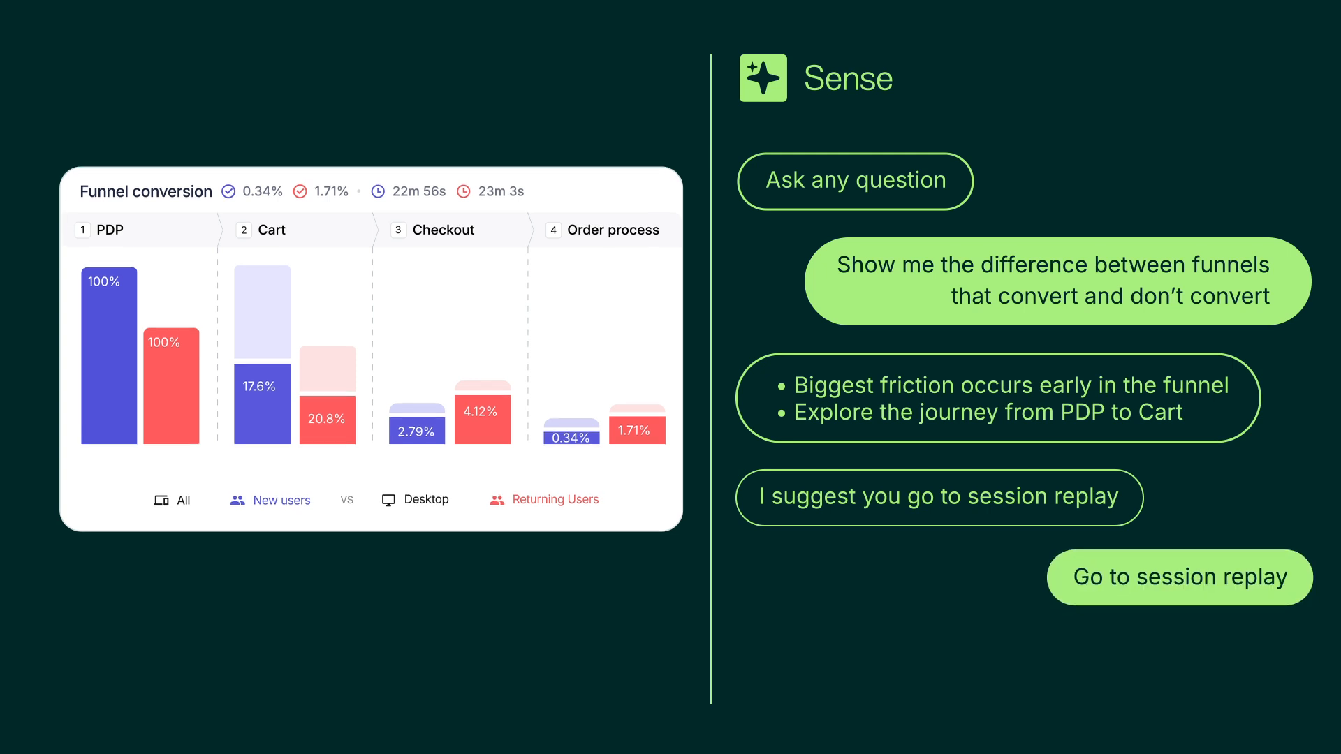
{"action": "left_click", "coordinate": [1179, 576]}
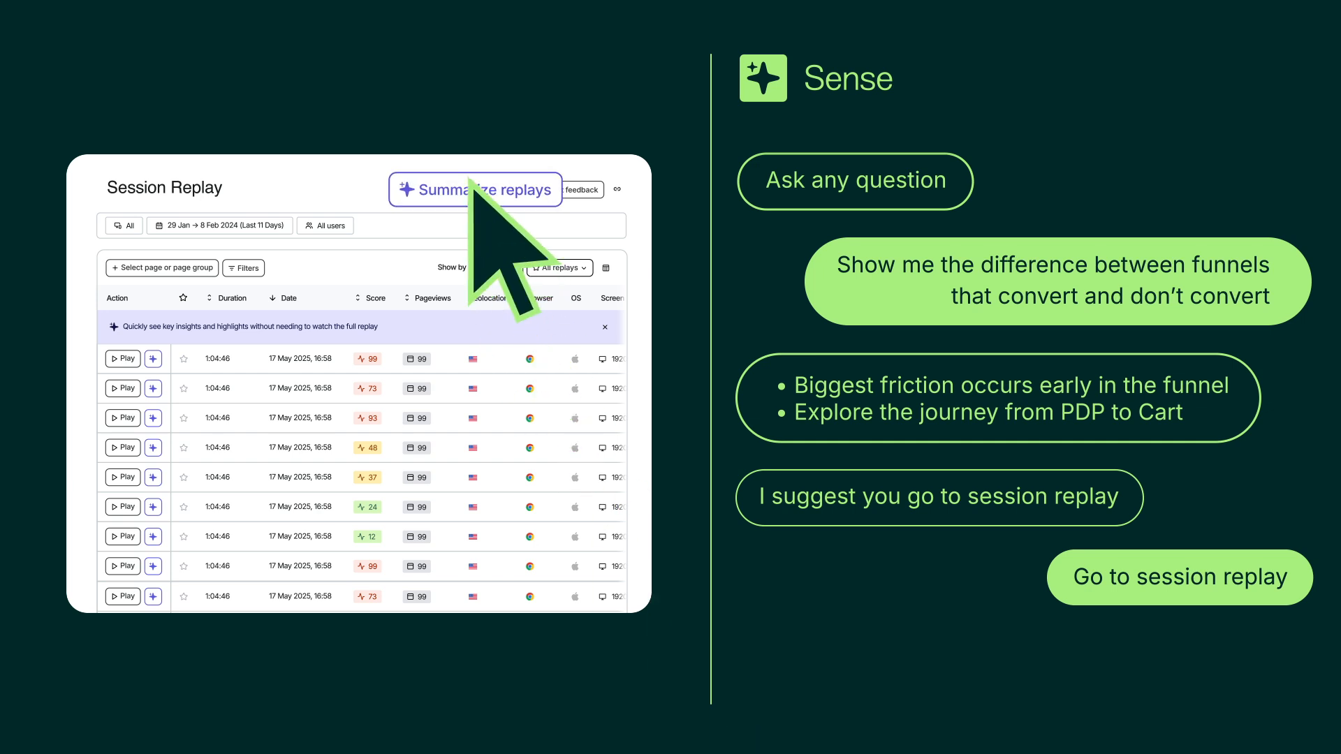
{"action": "left_click", "coordinate": [475, 189]}
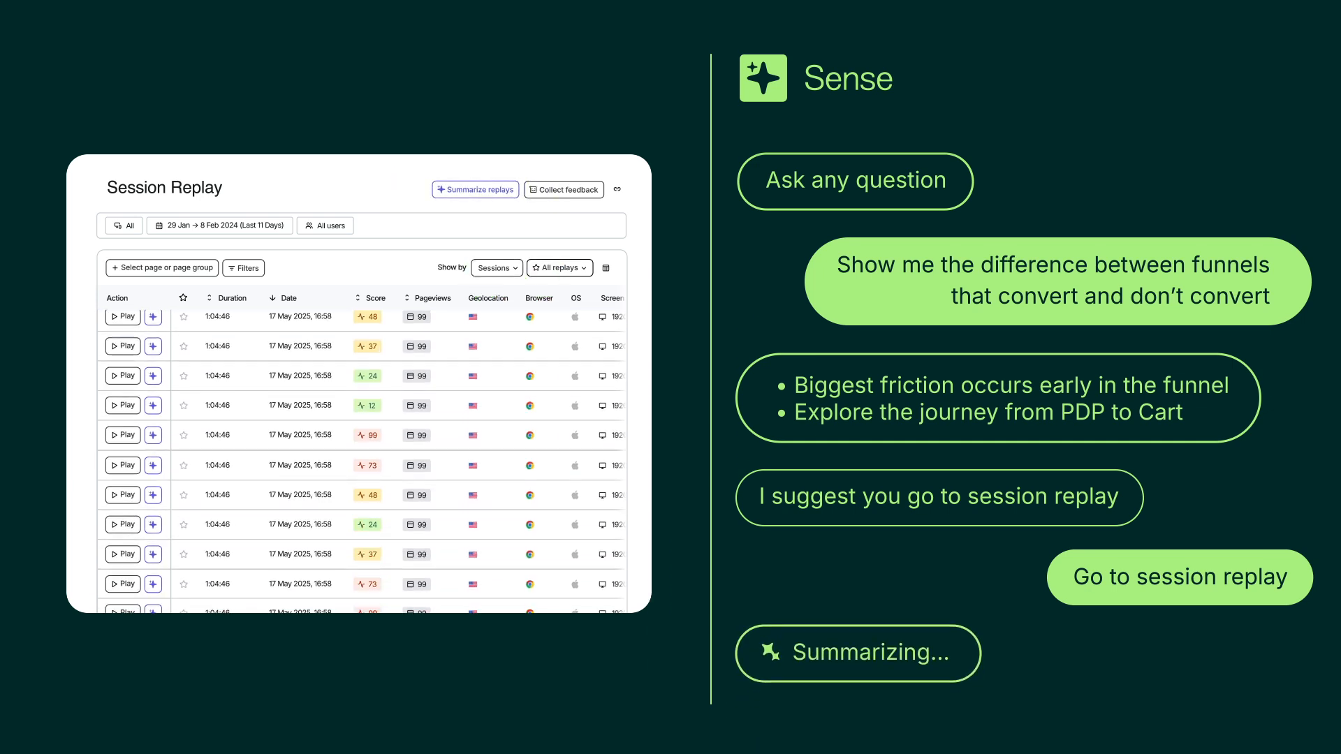
{"action": "scroll", "scroll_direction": "down", "scroll_amount": 3}
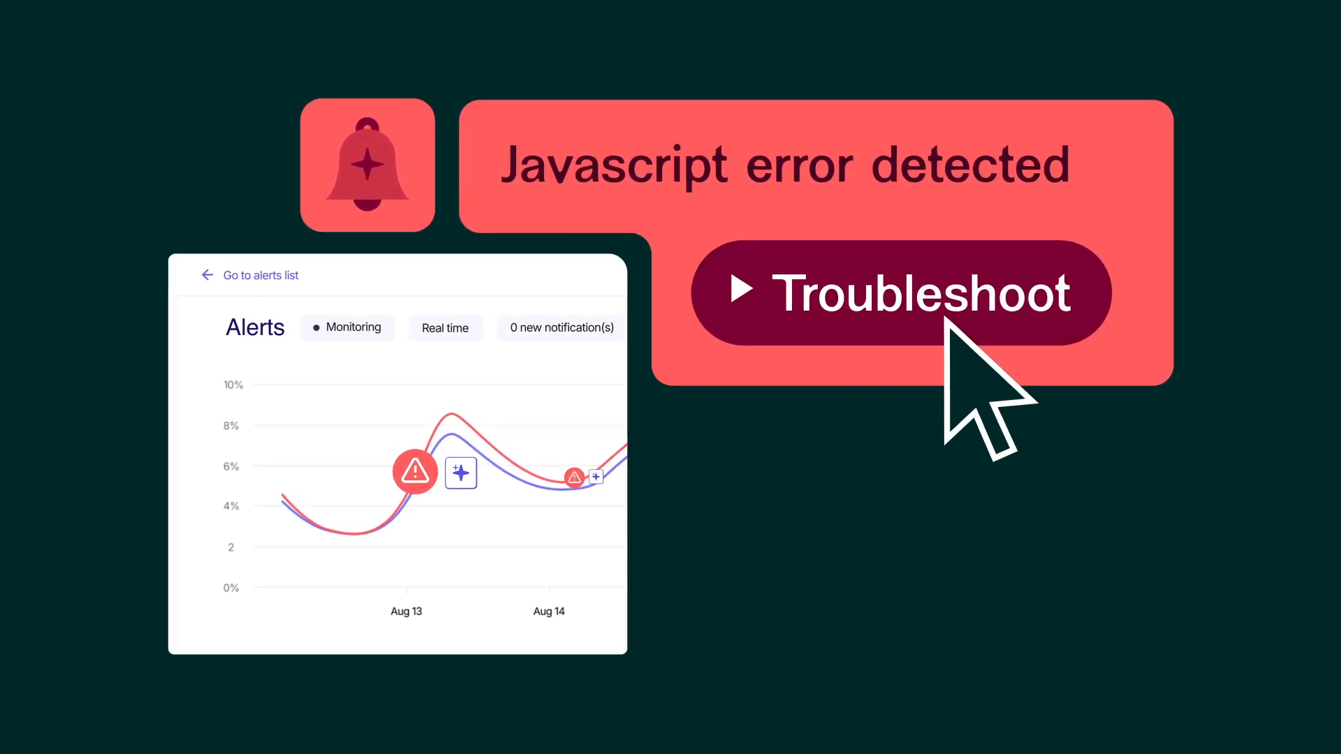
Troubleshoot the detected JavaScript error alert
{"action": "left_click", "coordinate": [898, 290]}
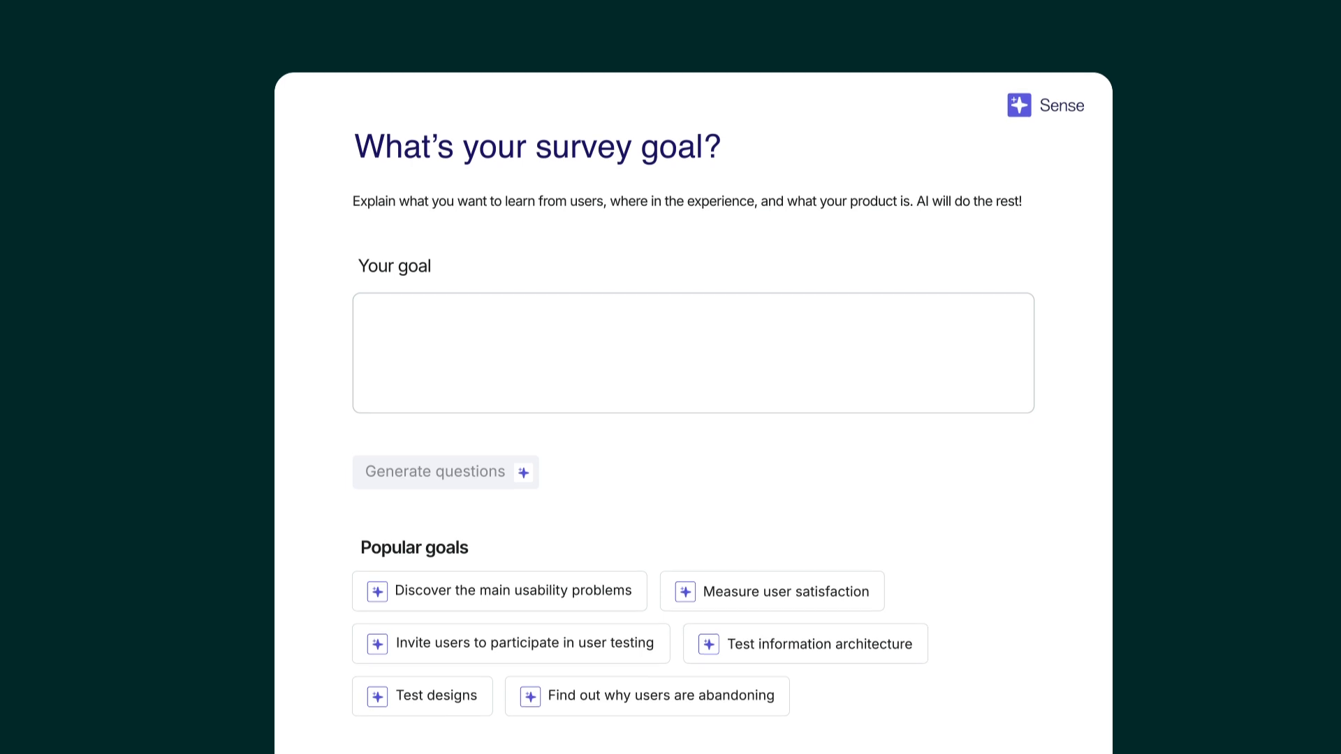
Enter the goal 'Finding out why users are dropping off' and generate survey questions
{"action": "type", "text": "Finding out why users are dropping off at checkout"}
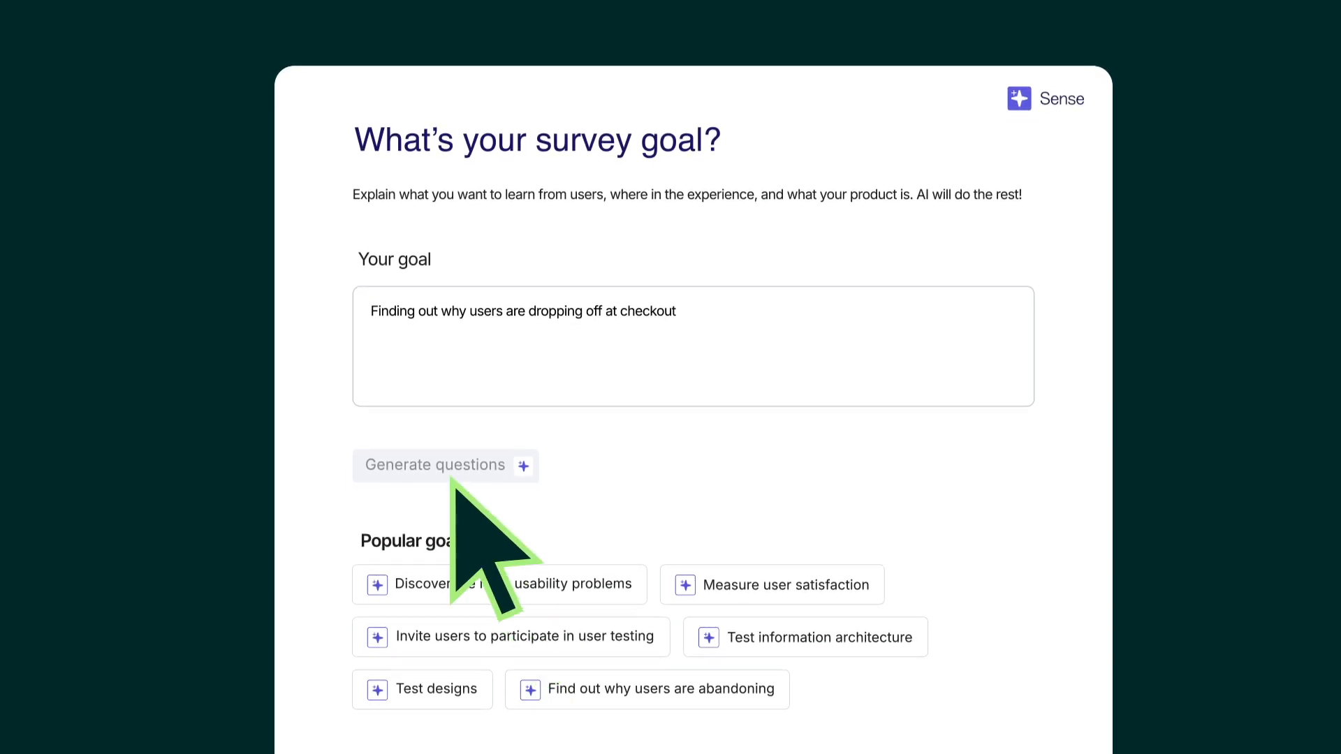
{"action": "left_click", "coordinate": [435, 465]}
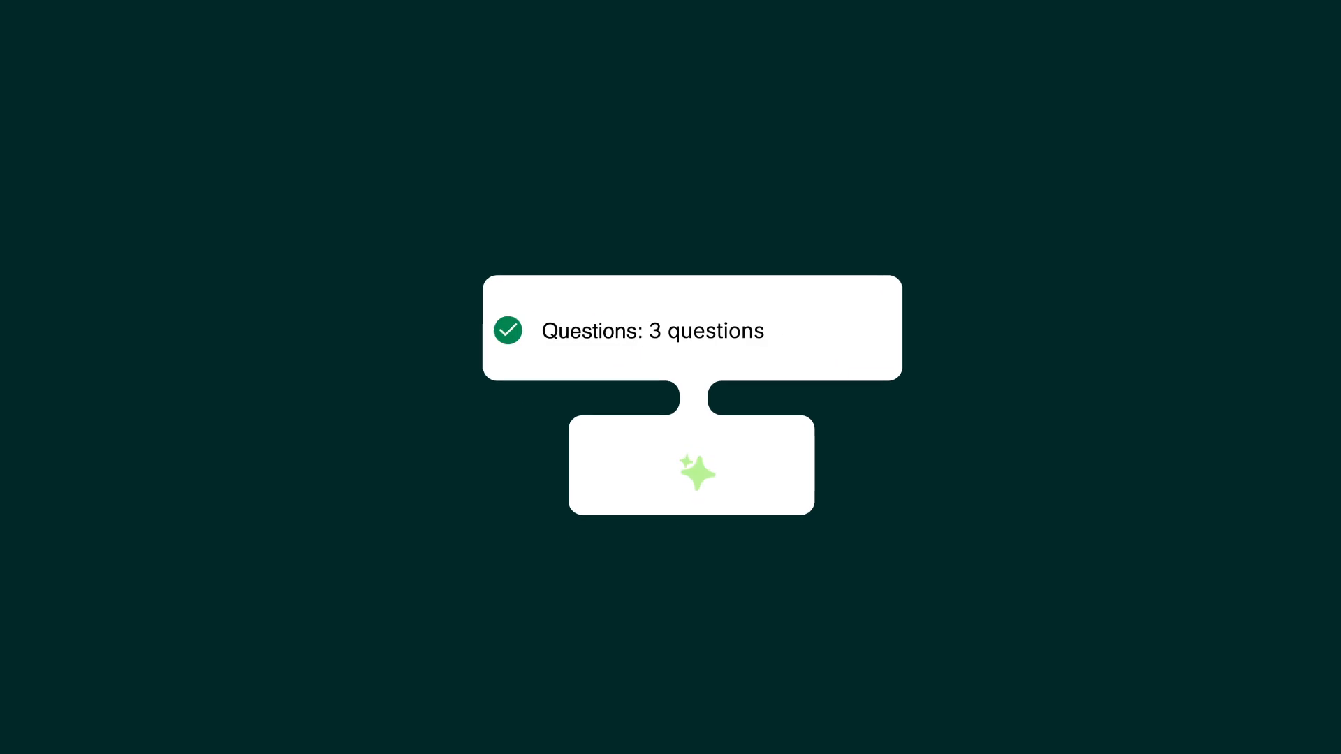